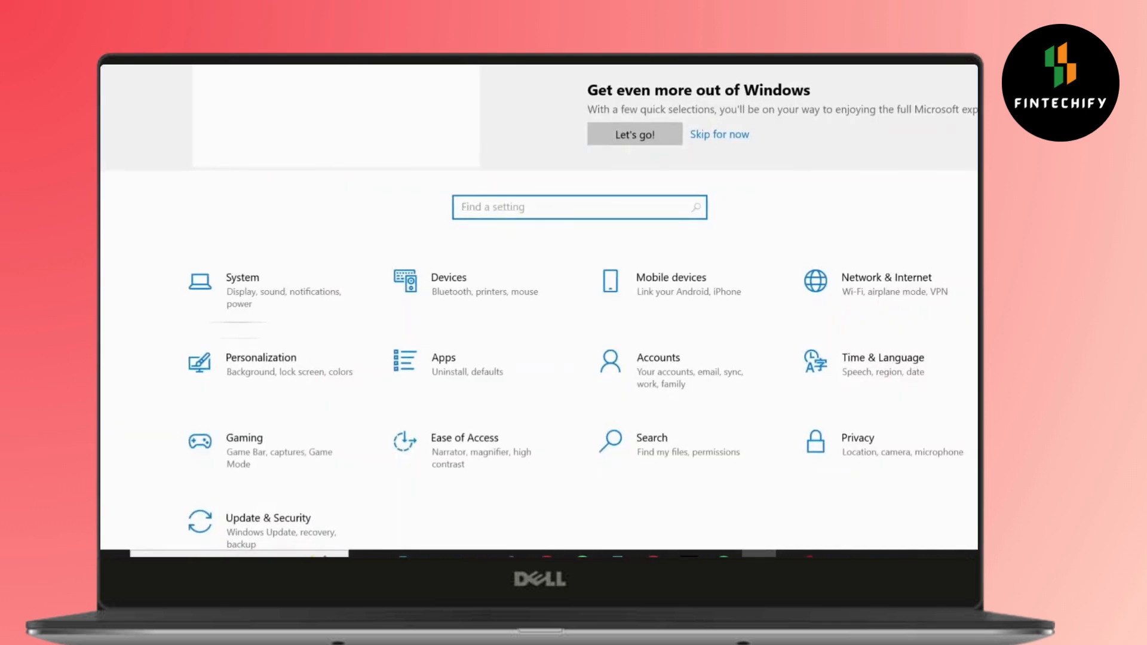
- Go to Update & Security and show the Recovery page with its Reset this PC option
left_click(268, 517)
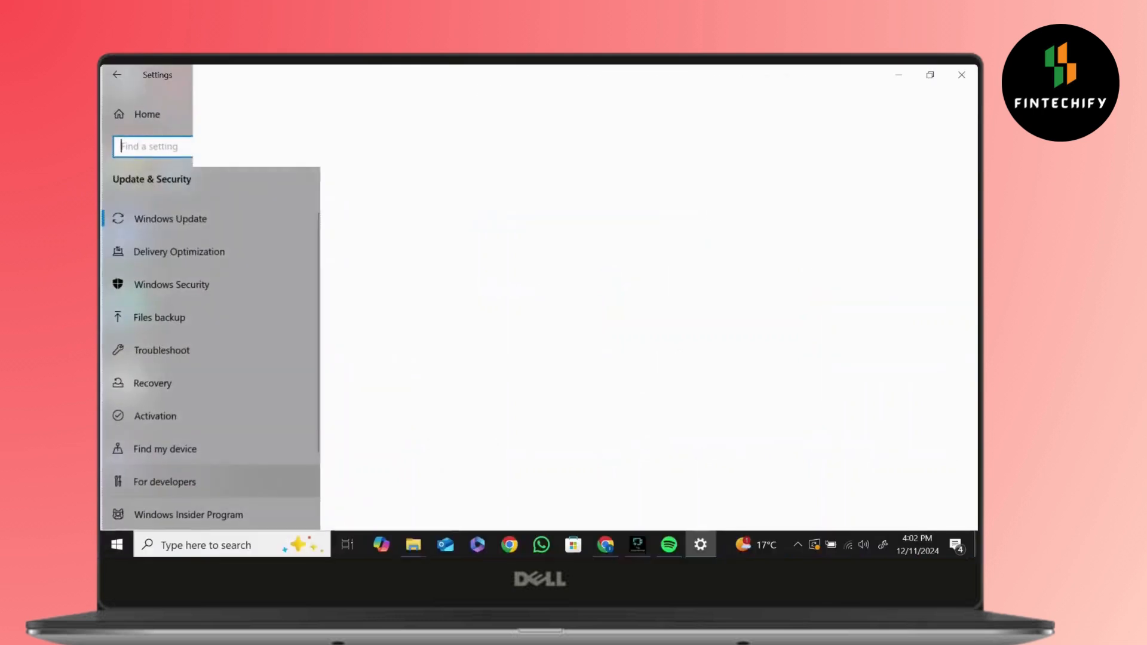
left_click(169, 217)
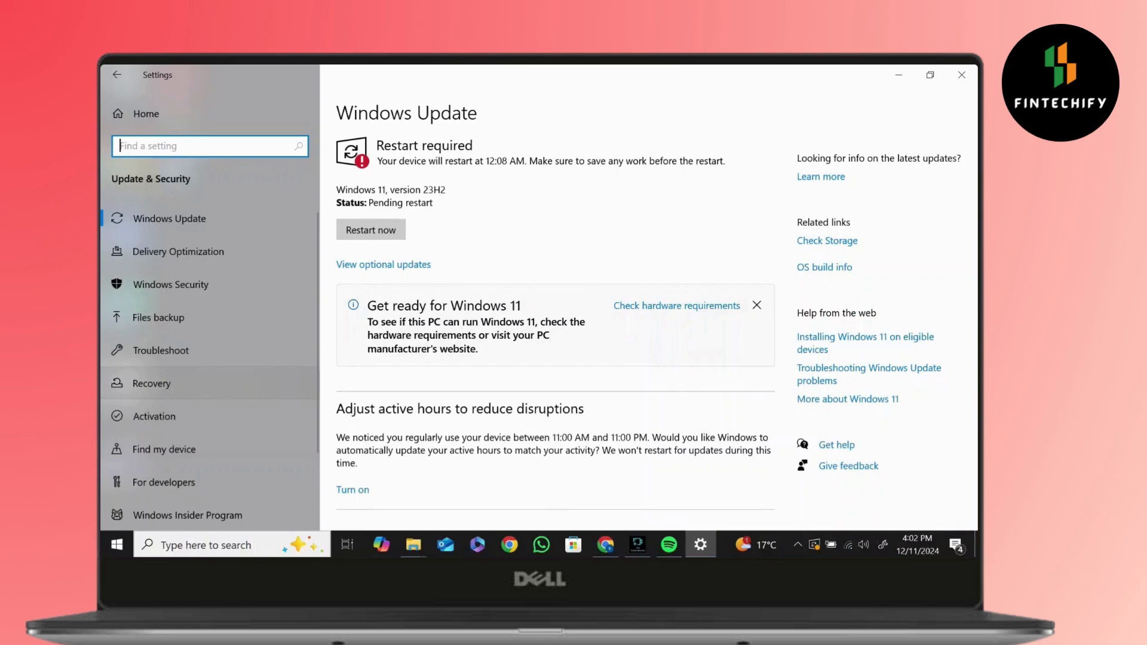
left_click(152, 382)
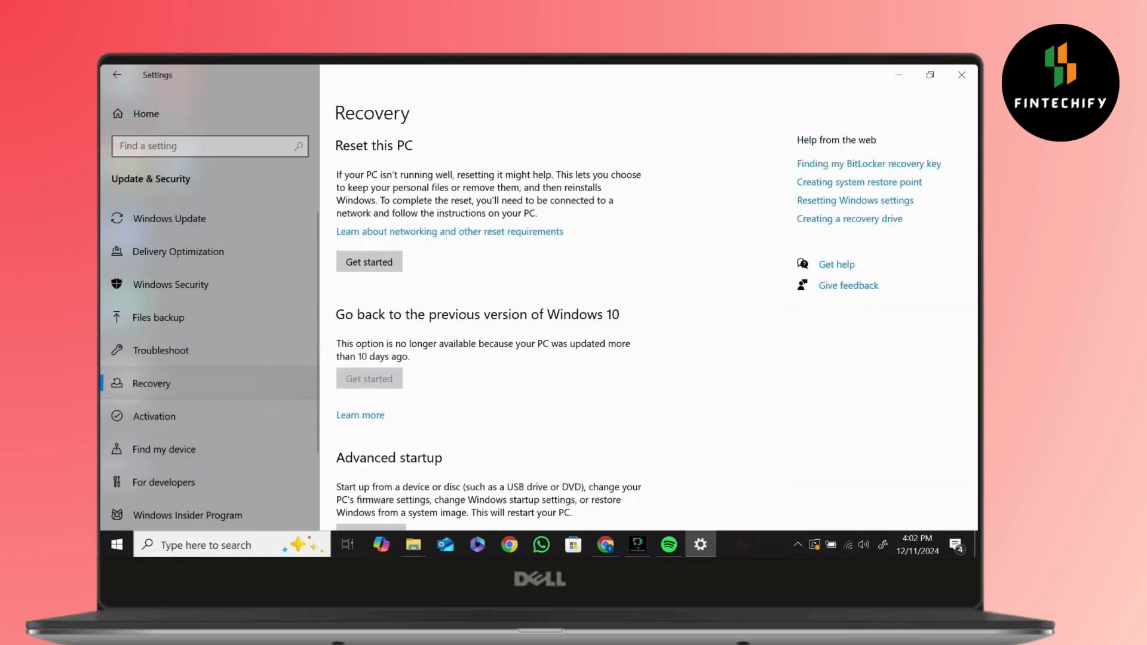
- Launch Registry Editor (regedit) and expand HKEY_CURRENT_CONFIG to show Software and System
left_click(369, 262)
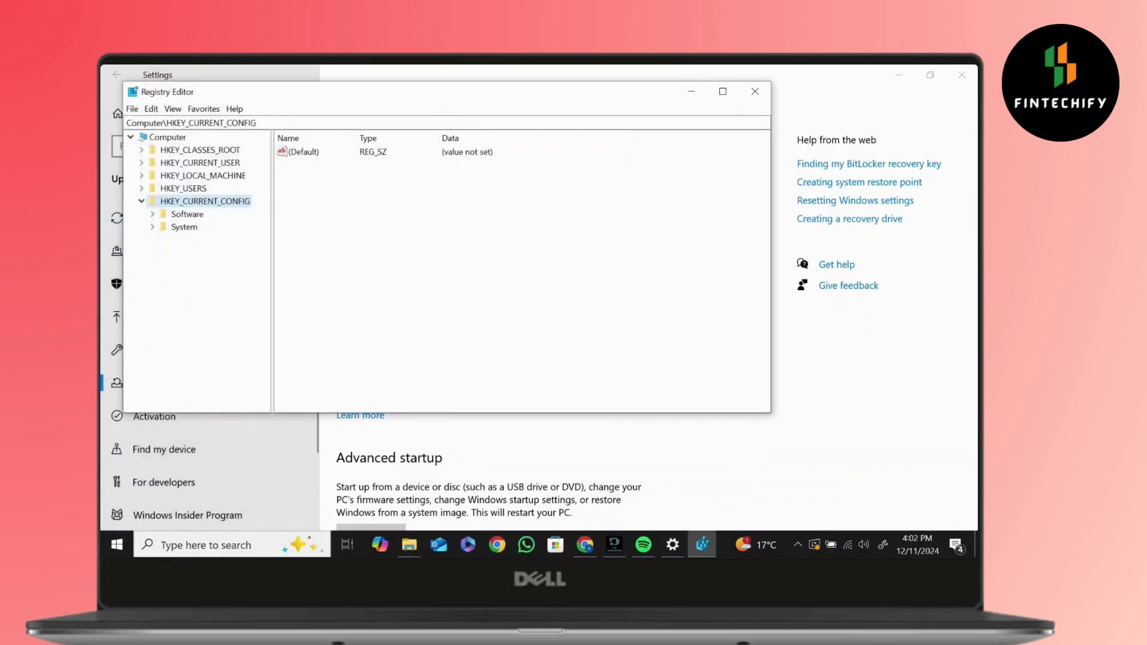
- View the (Default) value's edit dialog, cancel it, and bring up its context menu for Delete
left_click(301, 152)
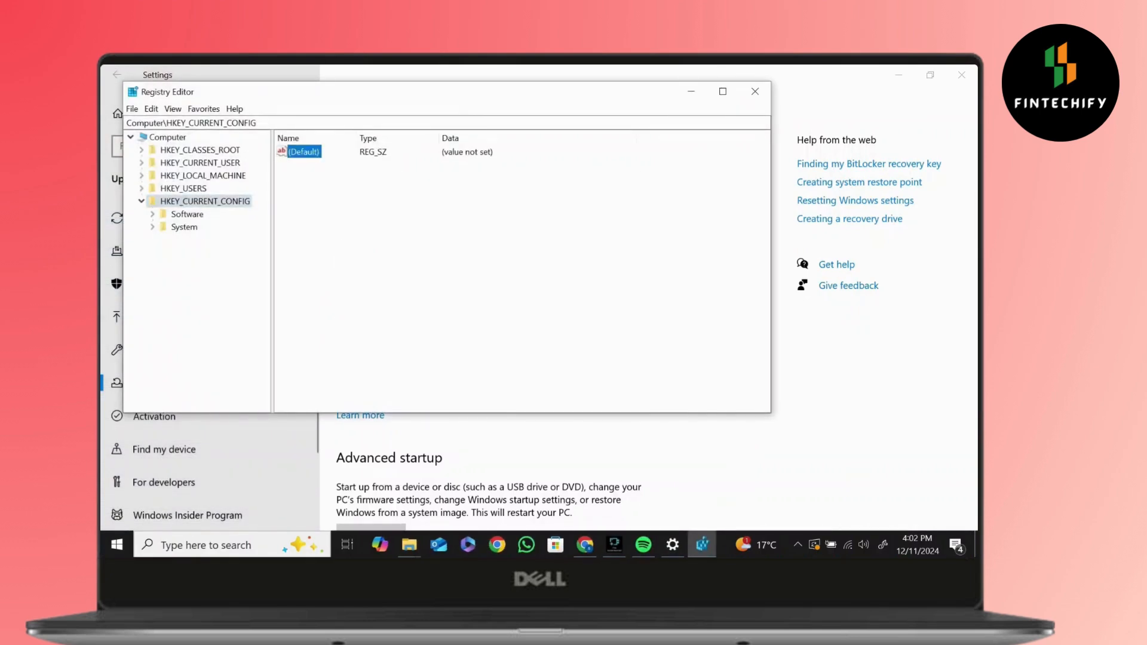
double_click(303, 152)
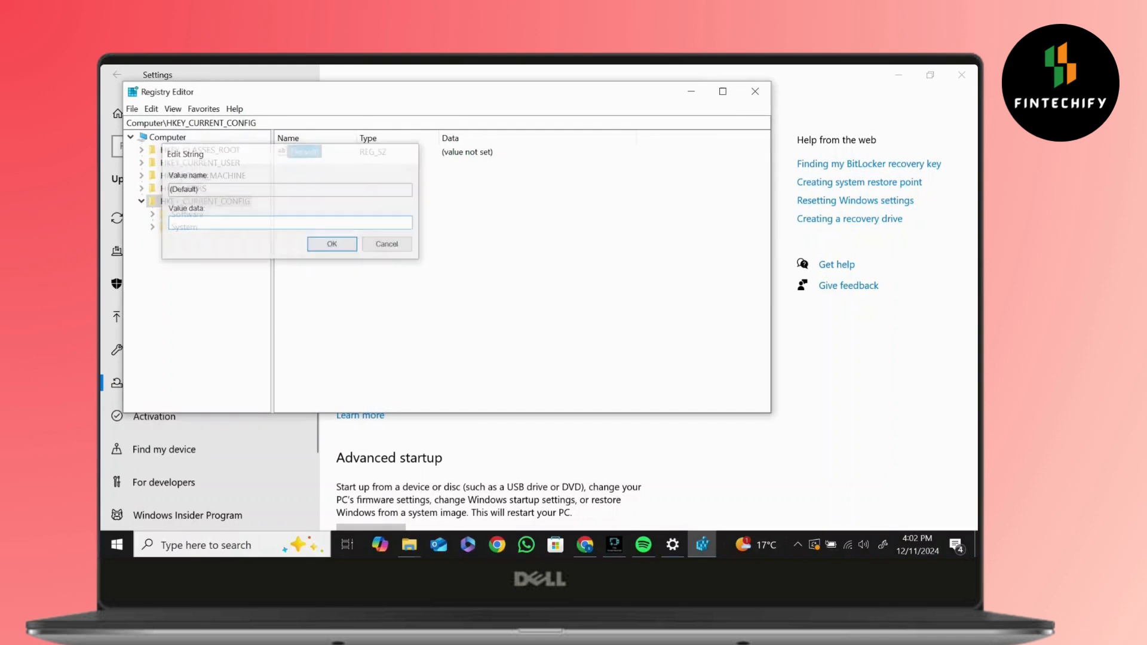
right_click(300, 151)
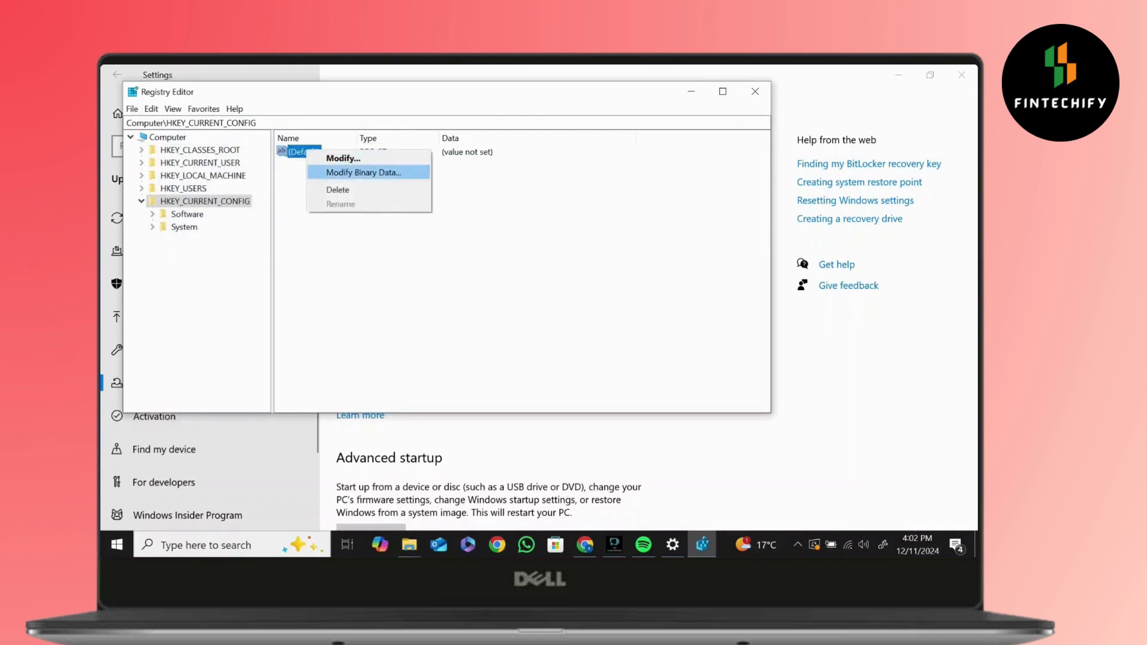
mouse_move(337, 190)
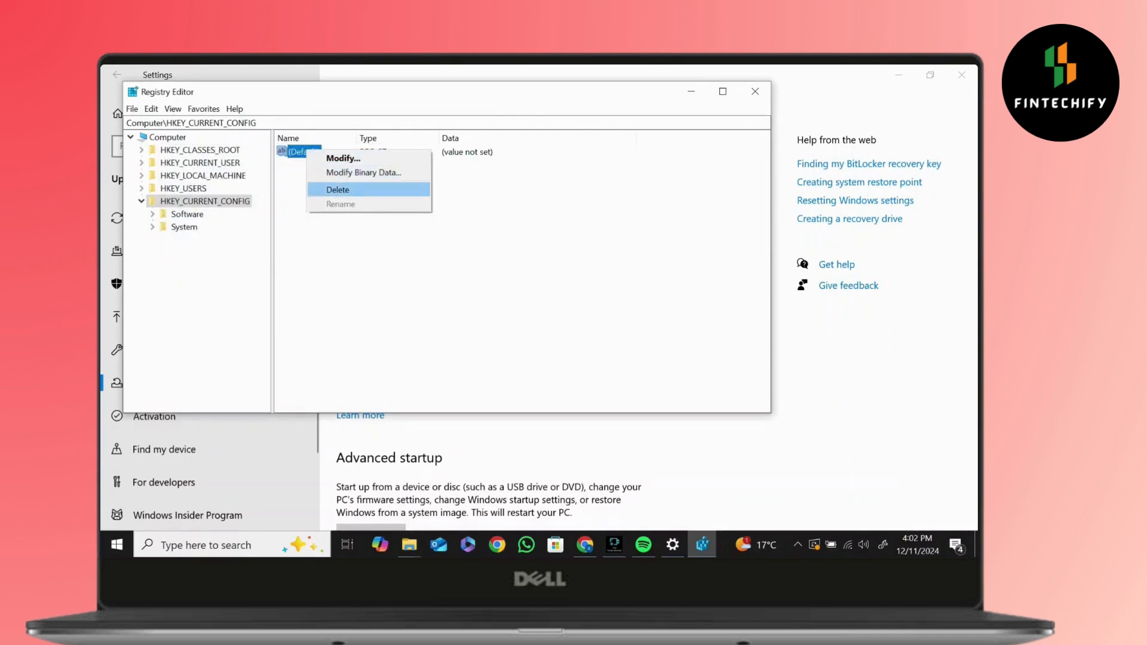